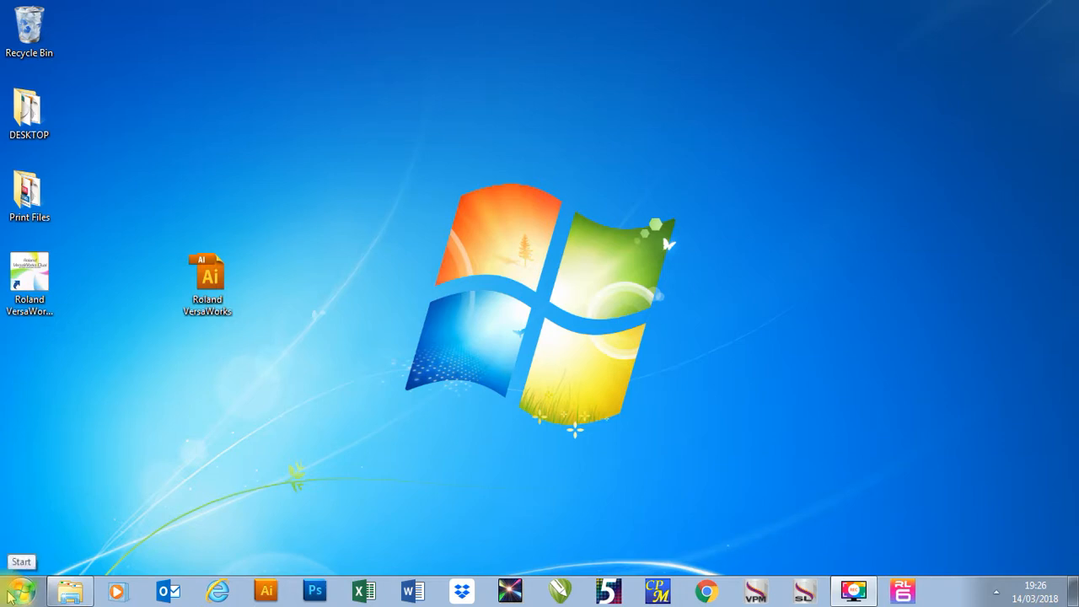
Launch the Roland VersaWorks Dual Online Update tool from the Start menu's All Programs folder.
{"action": "left_click", "coordinate": [21, 561]}
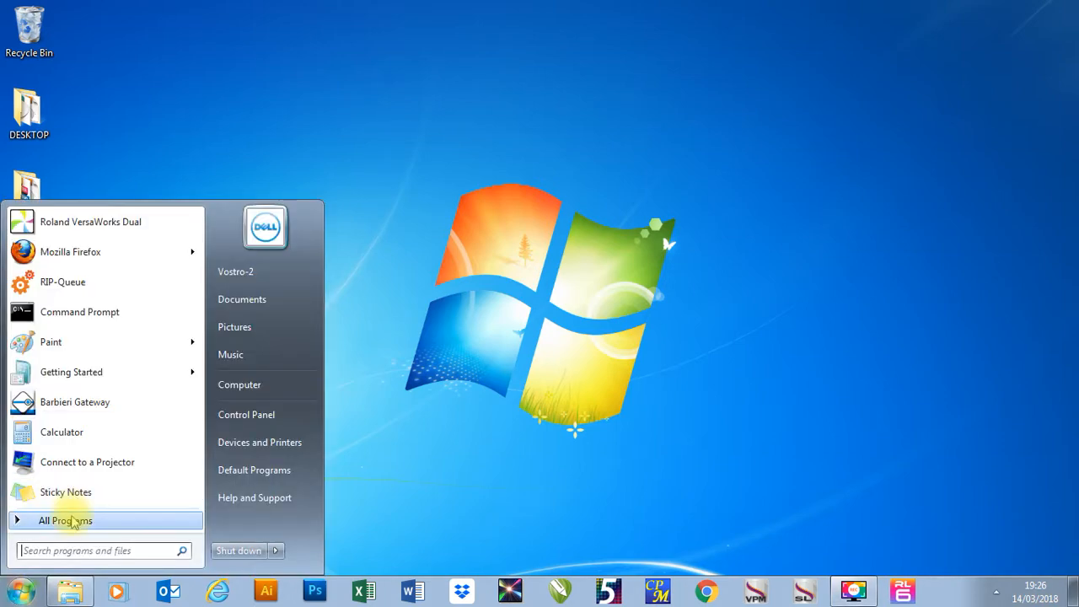
{"action": "left_click", "coordinate": [66, 519]}
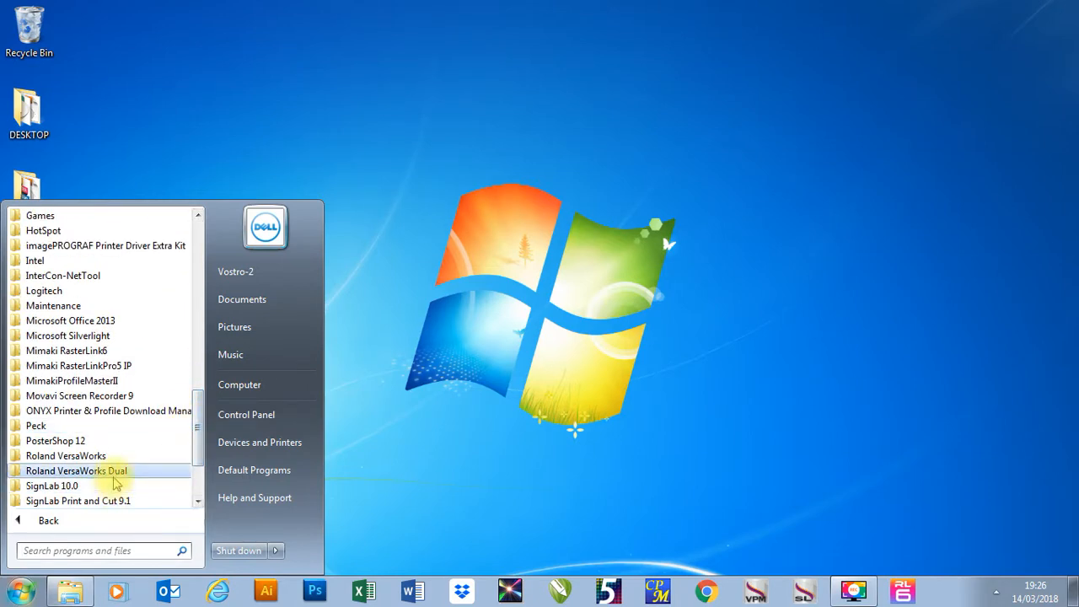
{"action": "left_click", "coordinate": [78, 470]}
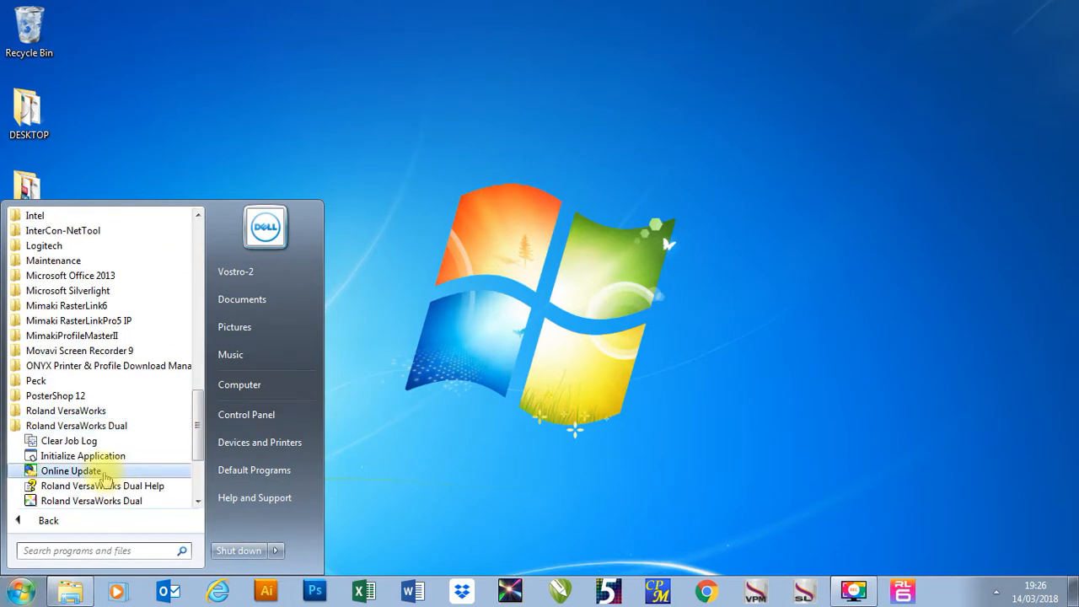
{"action": "left_click", "coordinate": [71, 470]}
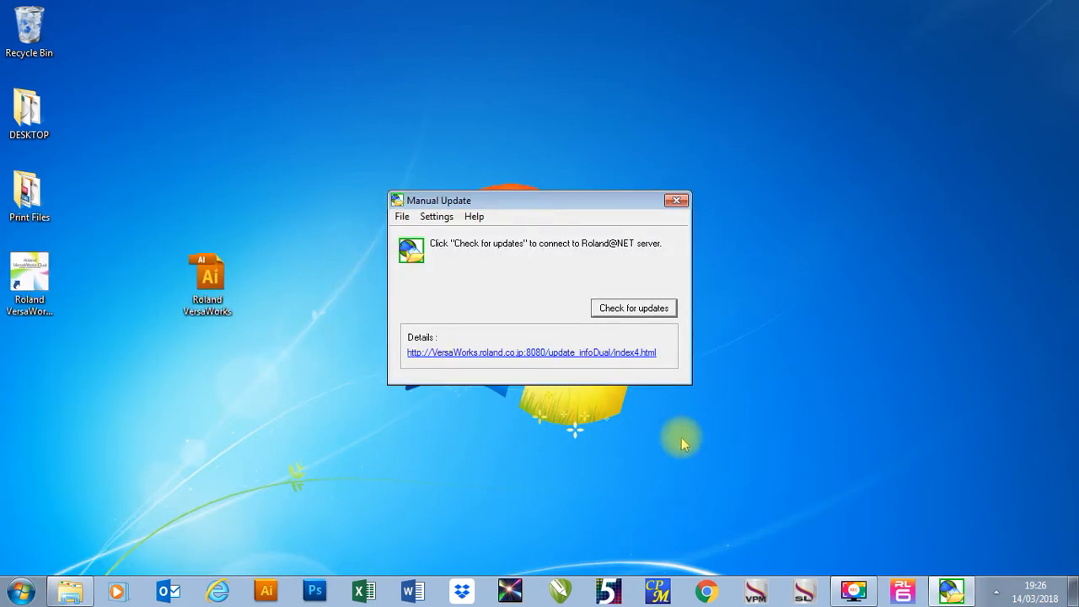
{"action": "mouse_move", "coordinate": [650, 327]}
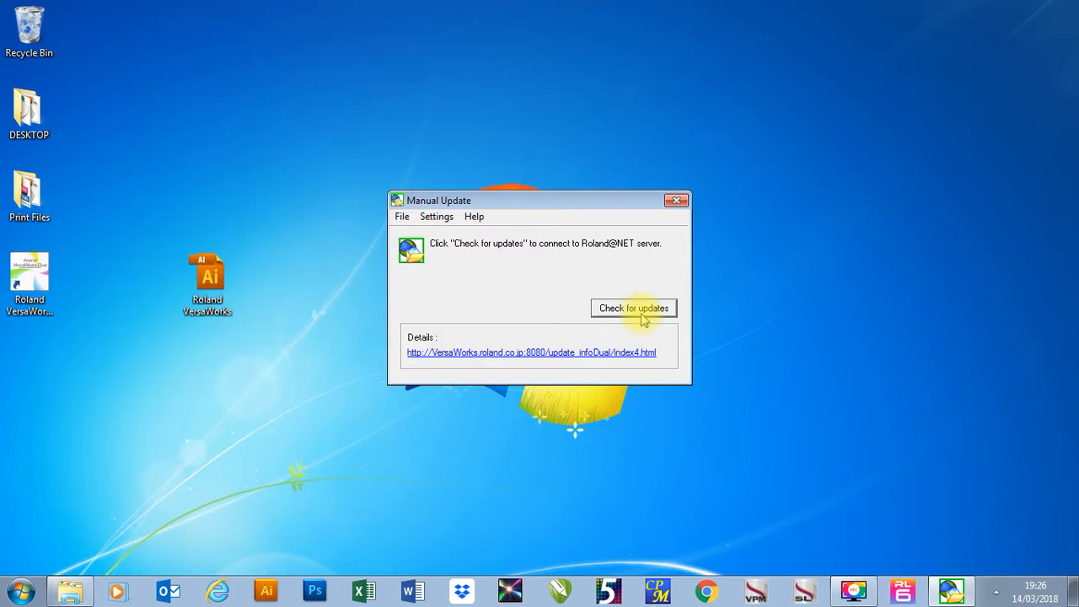
Check for updates and start the 493.4 MB Application Program update download.
{"action": "left_click", "coordinate": [634, 307]}
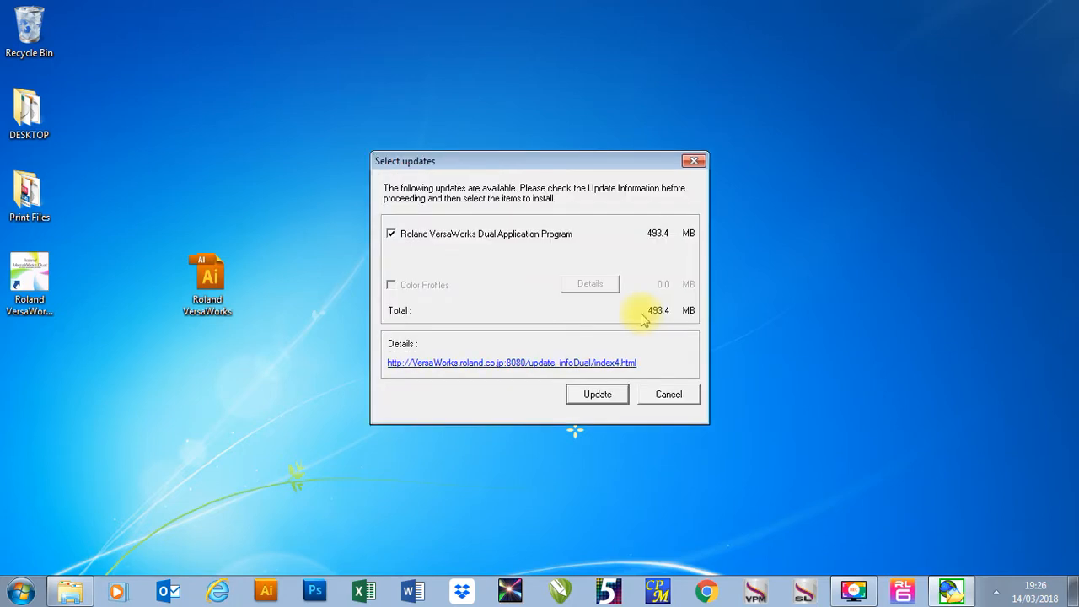
{"action": "mouse_move", "coordinate": [402, 178]}
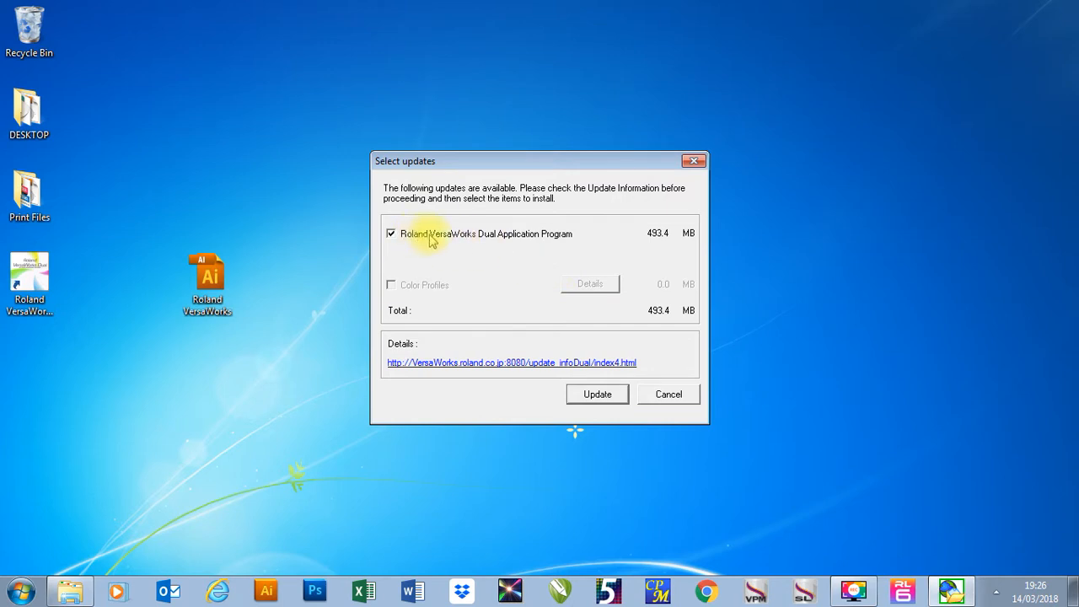
{"action": "mouse_move", "coordinate": [600, 232]}
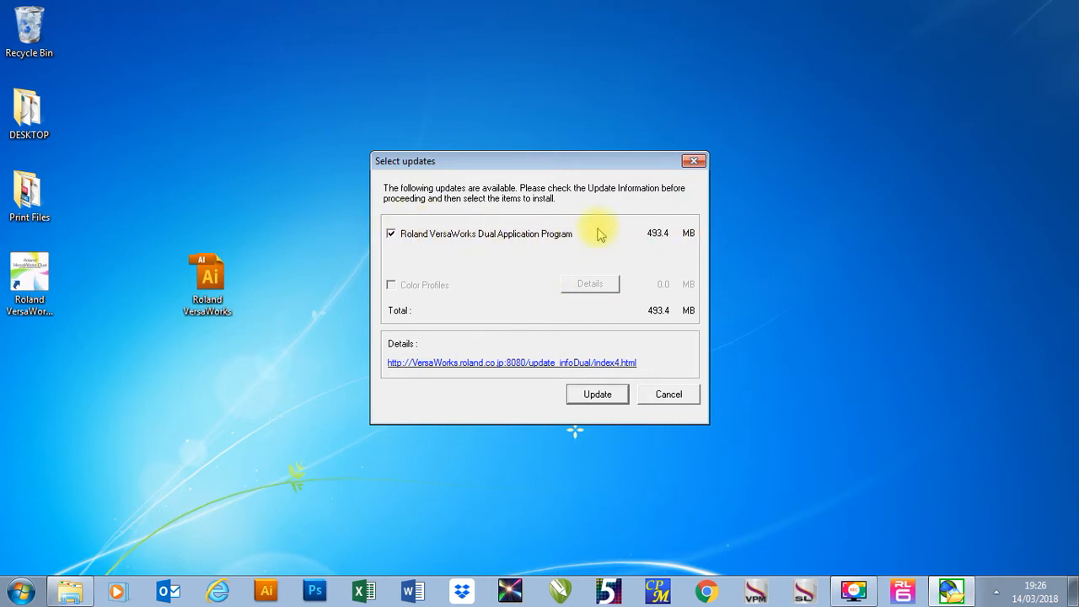
{"action": "mouse_move", "coordinate": [657, 374]}
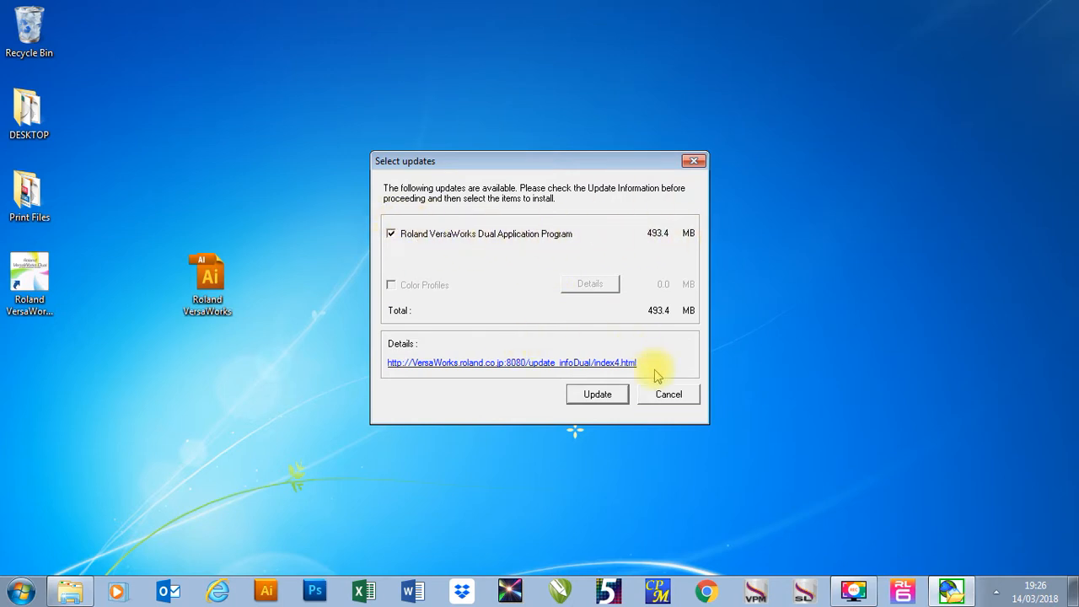
{"action": "left_click", "coordinate": [597, 394]}
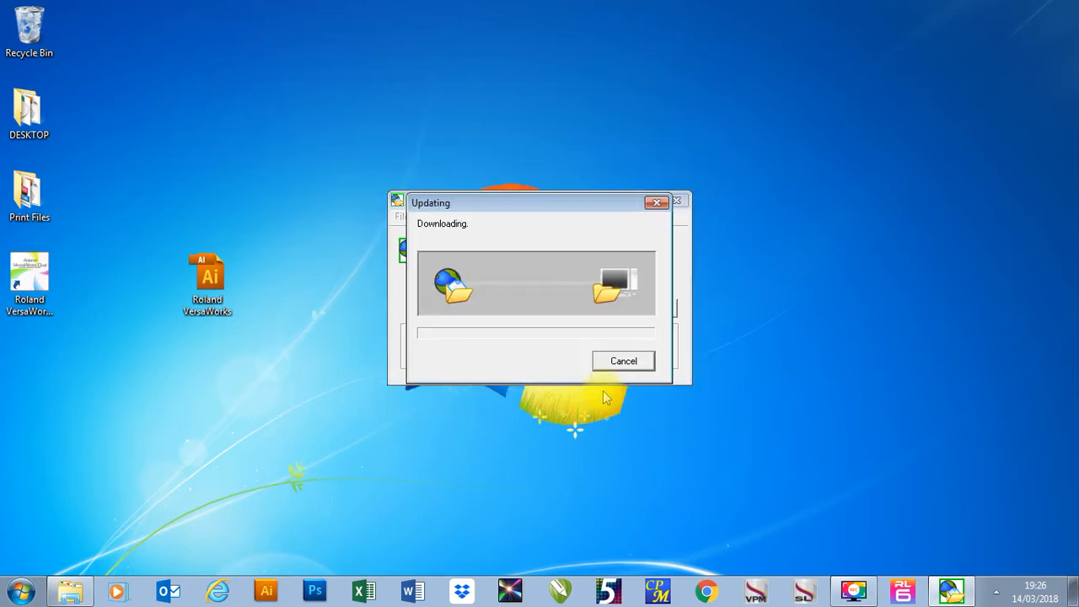